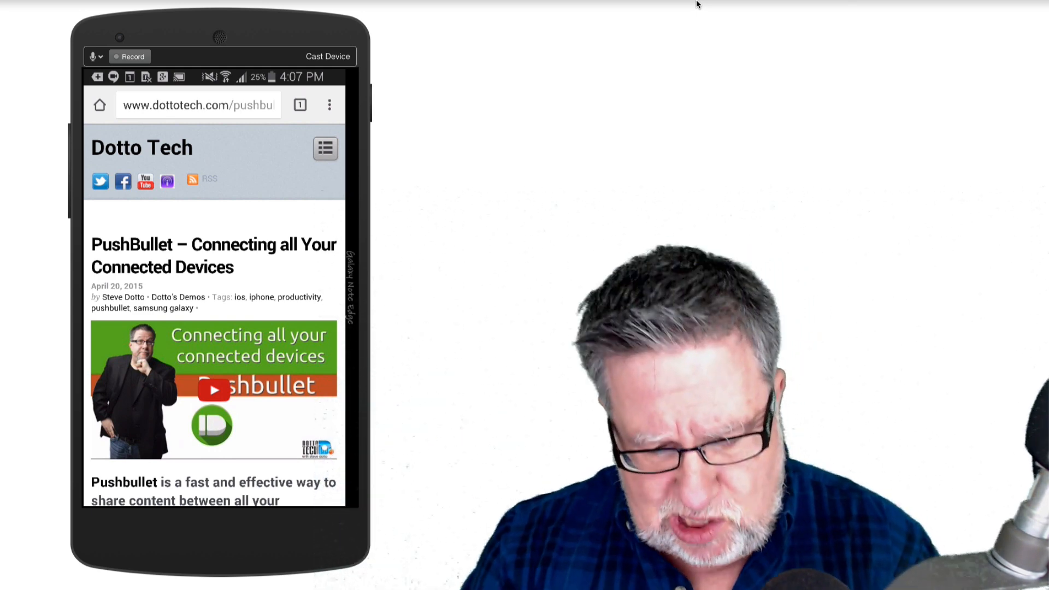
# - Share the Dotto Tech PushBullet article from Chrome via 'Add to Evernote'
pyautogui.scroll(-3)
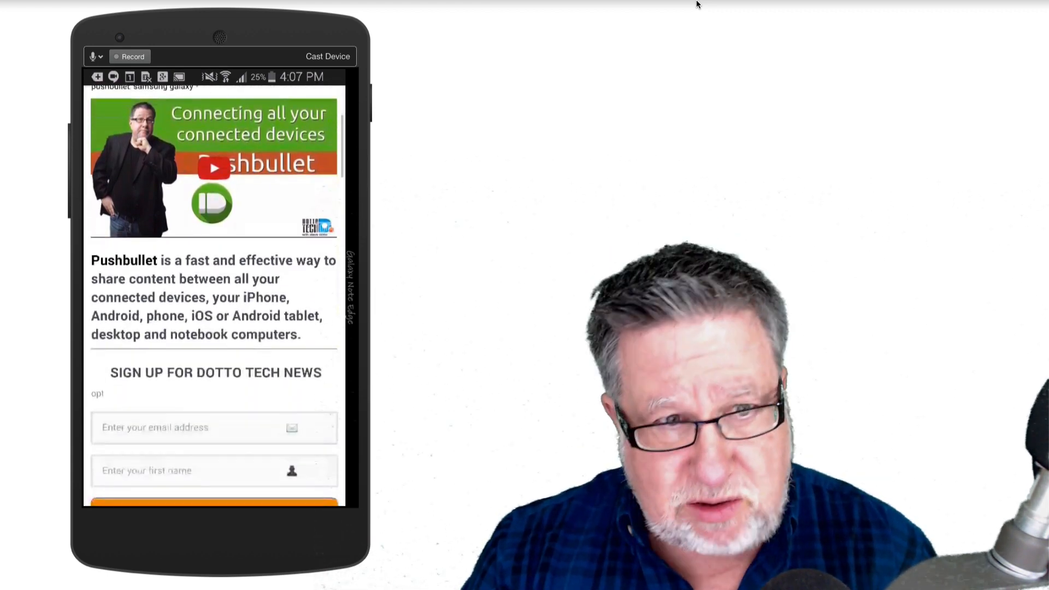
pyautogui.scroll(-3)
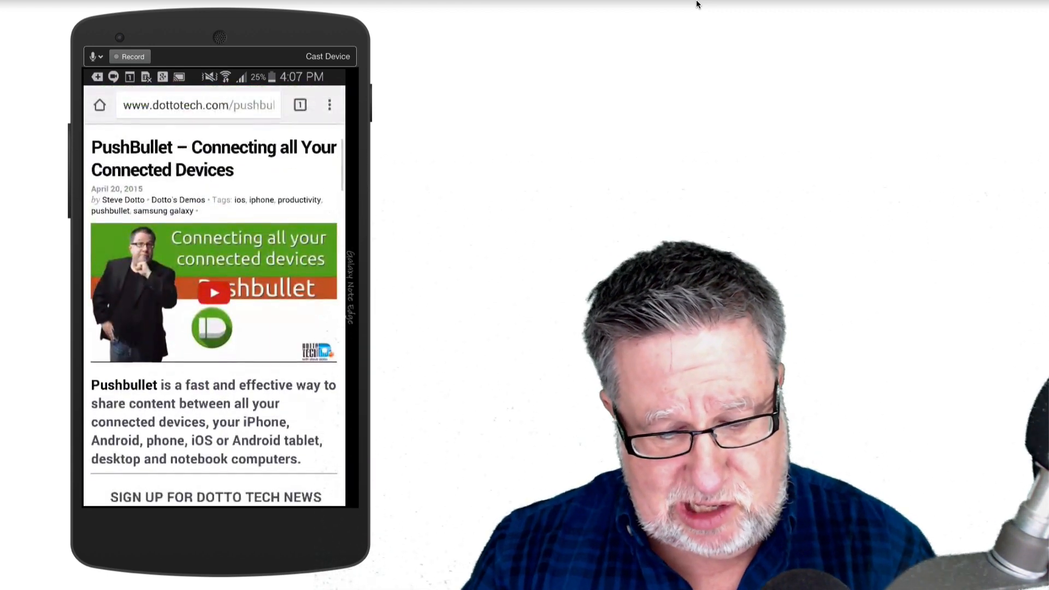
pyautogui.scroll(-3)
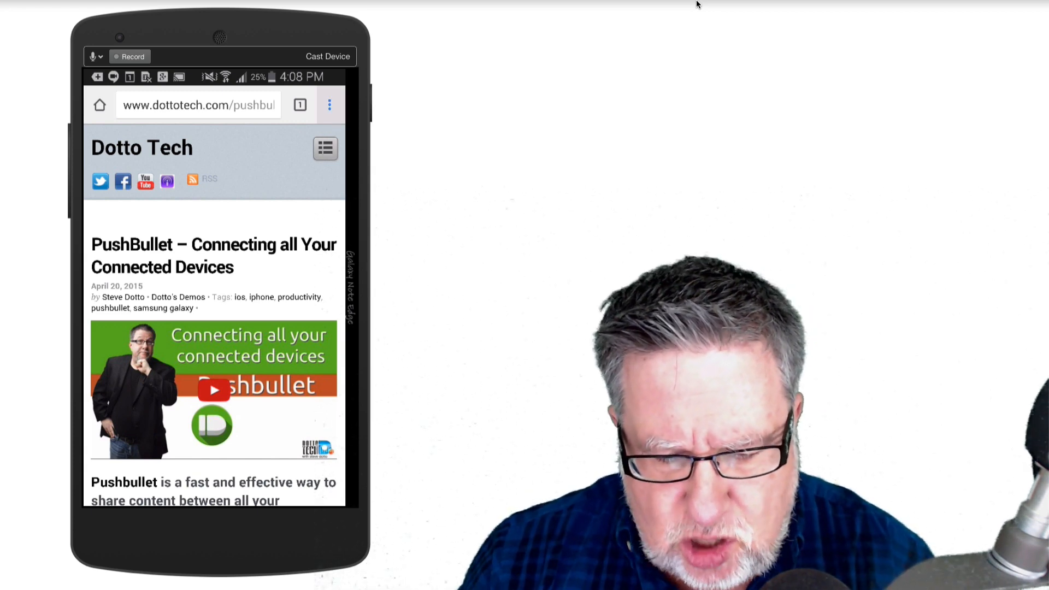
pyautogui.click(329, 105)
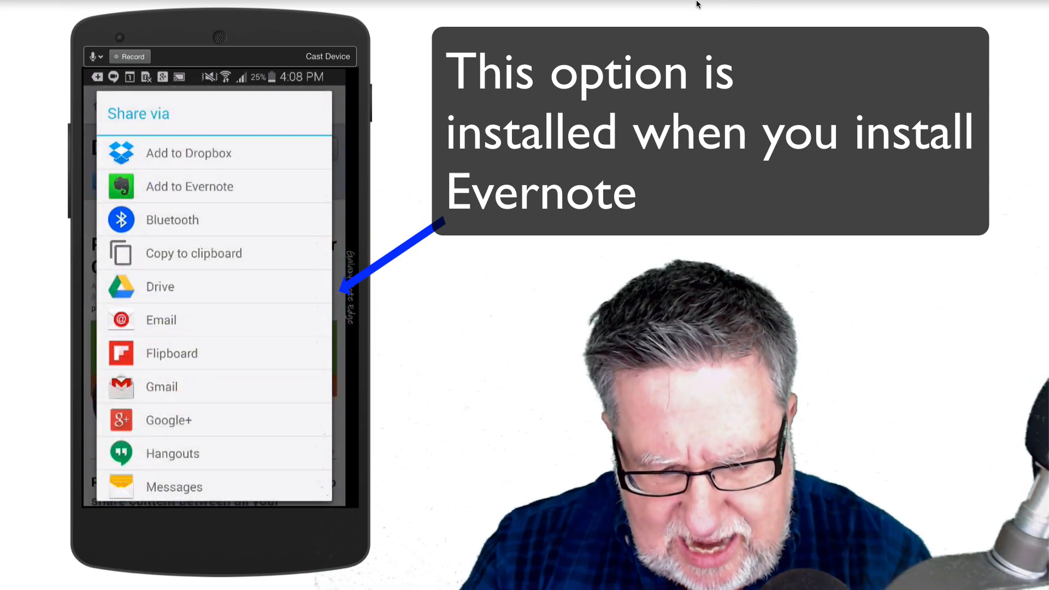
pyautogui.click(189, 186)
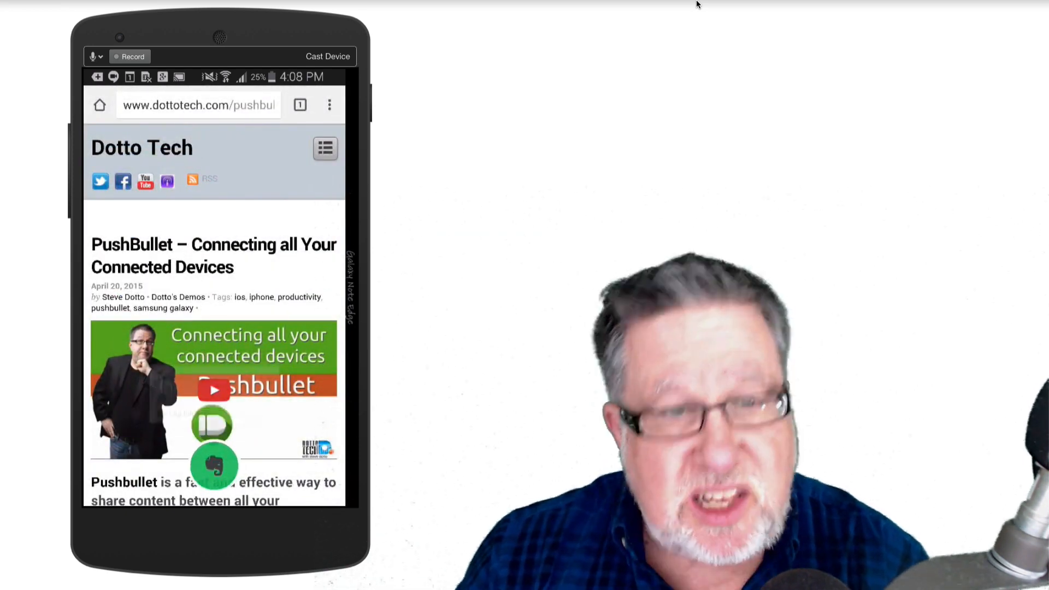
# - Tag the clip 'demo' in Evernote's clipper, keeping the Inbox notebook and full-article clipping
pyautogui.click(213, 466)
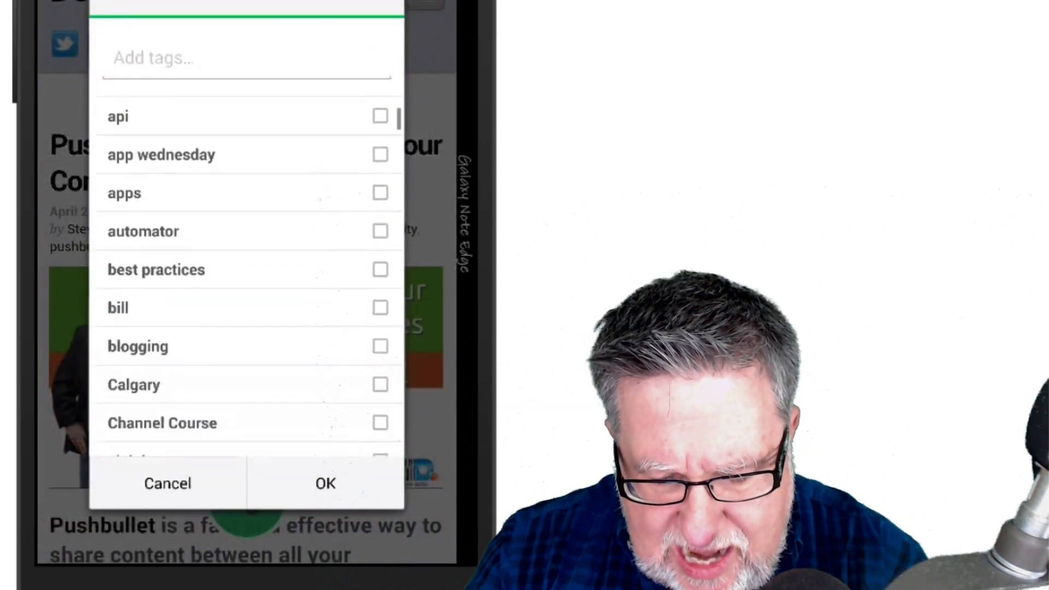
pyautogui.scroll(-3)
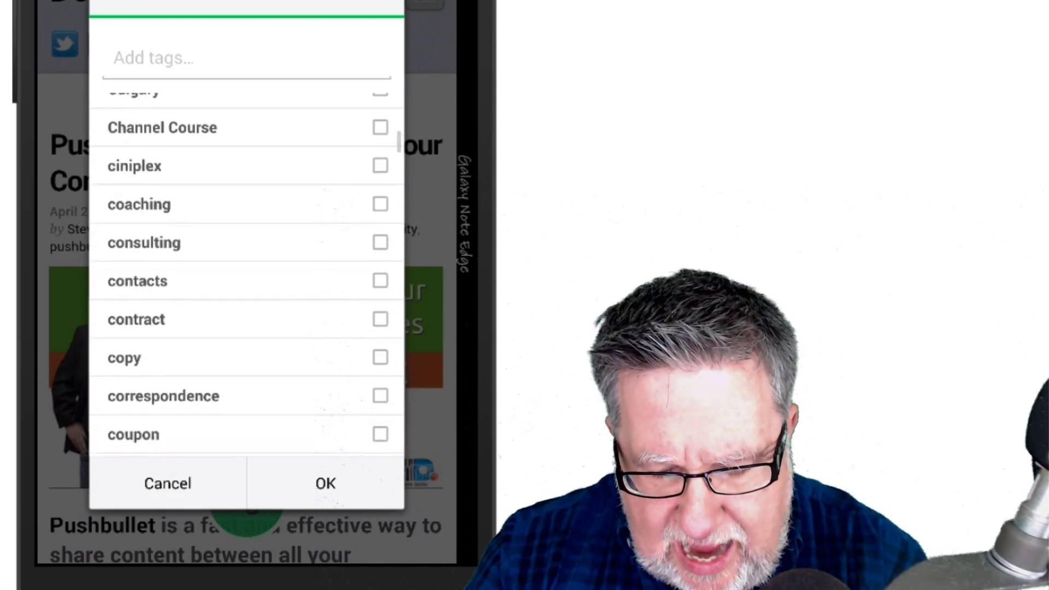
pyautogui.scroll(-3)
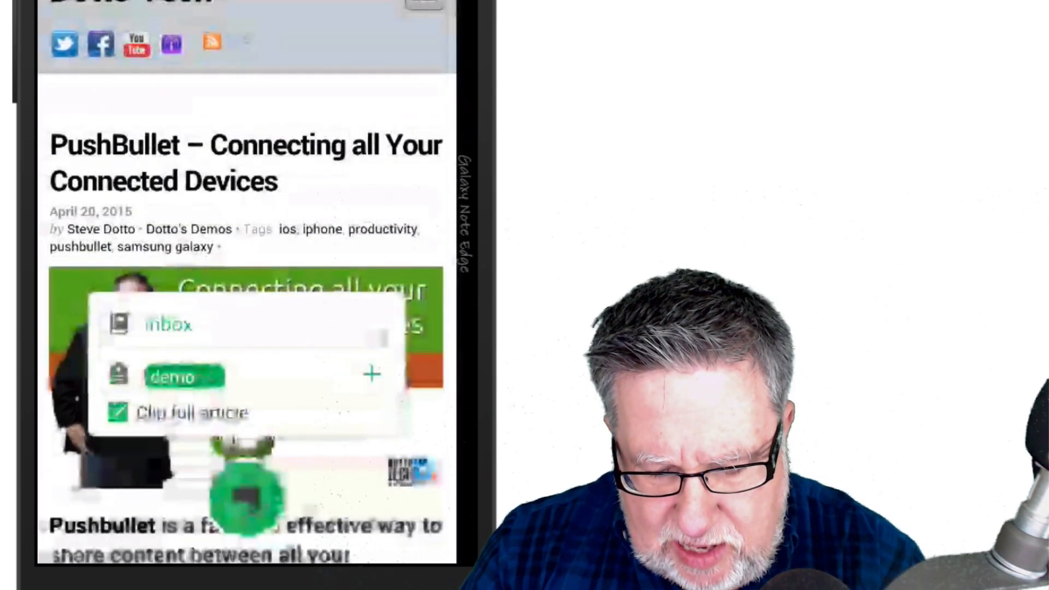
# - Save the tagged article clip to Evernote and return to the home screen
pyautogui.click(192, 412)
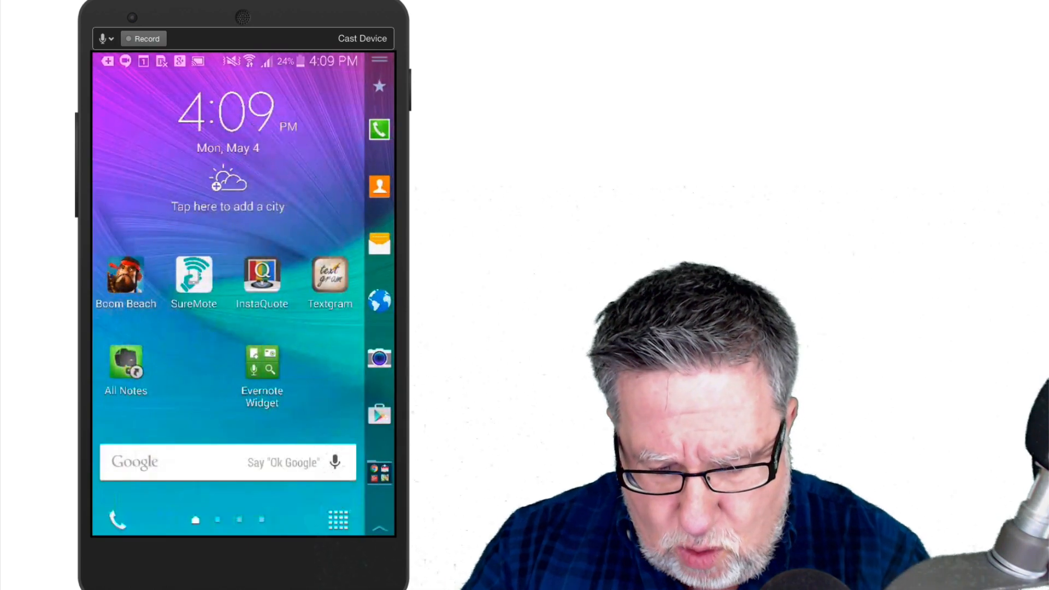
# - Launch the Google Play Store from the app drawer with its search ready
pyautogui.click(338, 520)
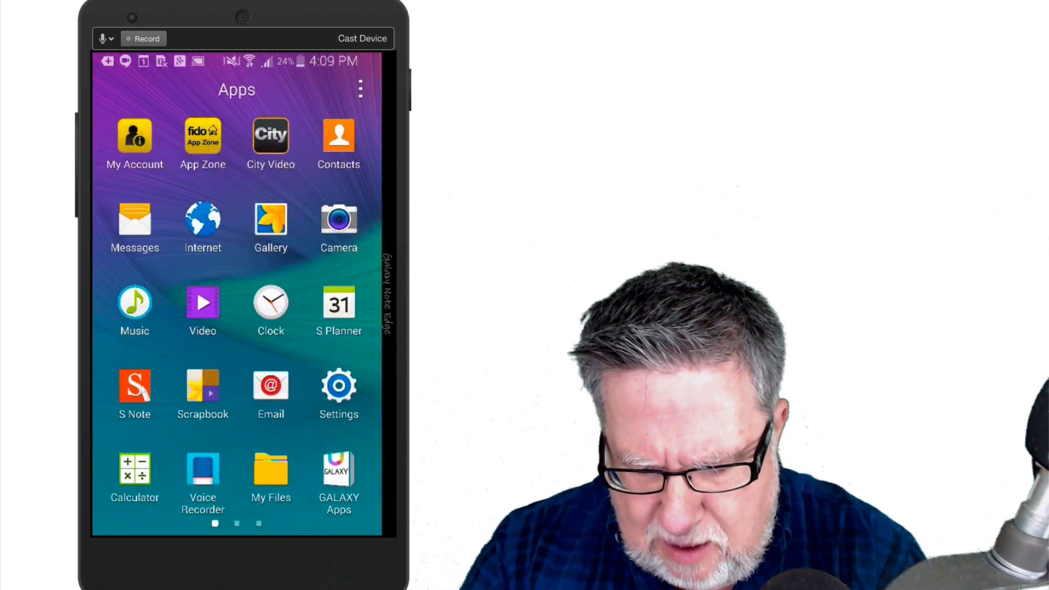
pyautogui.hscroll(-3)
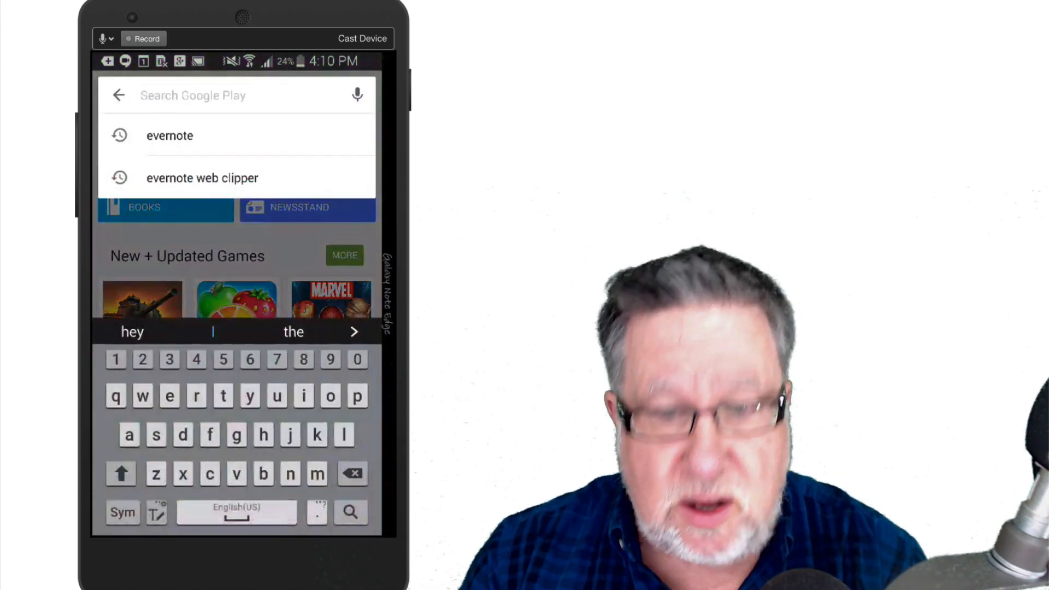
# - Search the Play Store for 'evernote', showing the installed Evernote app in results
pyautogui.click(169, 395)
pyautogui.write('ever')
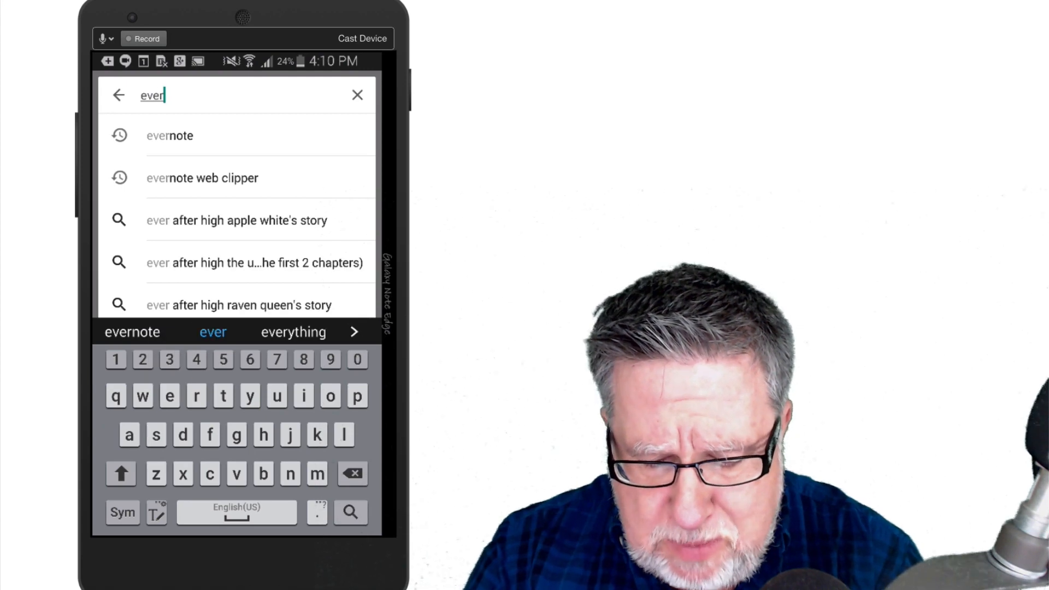
pyautogui.click(169, 136)
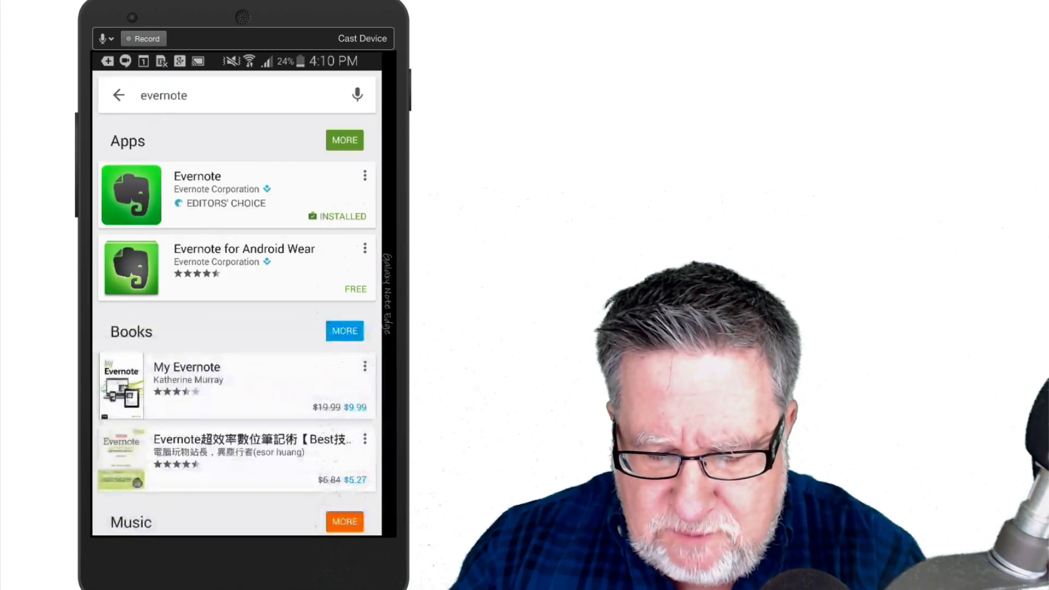